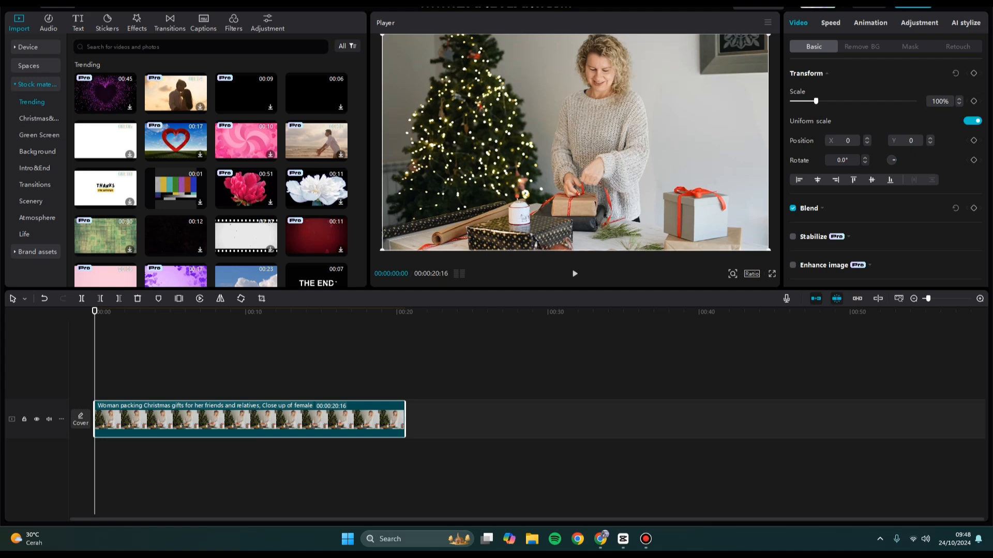
# Play and stop the gift-wrapping video preview, then switch panels in the media area.
pyautogui.click(575, 274)
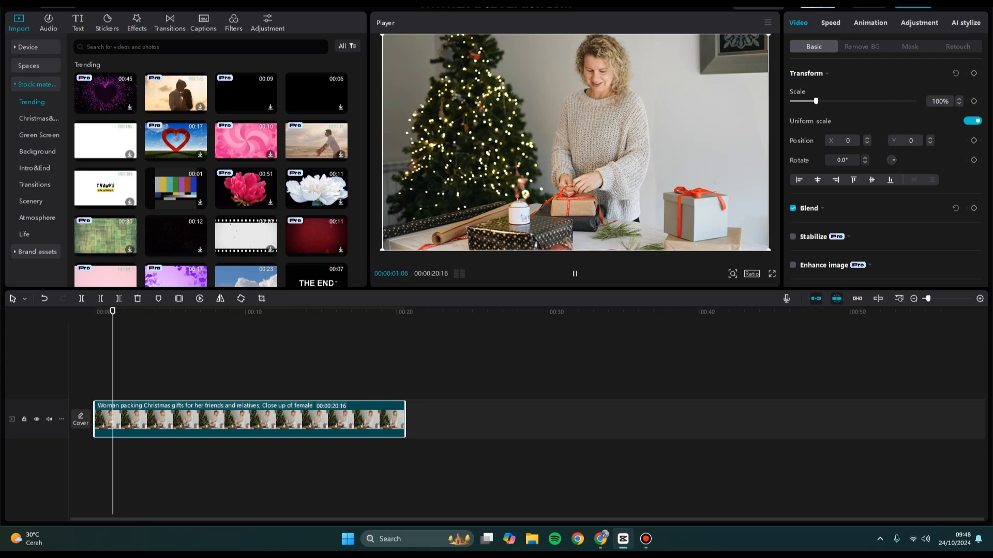
pyautogui.click(574, 274)
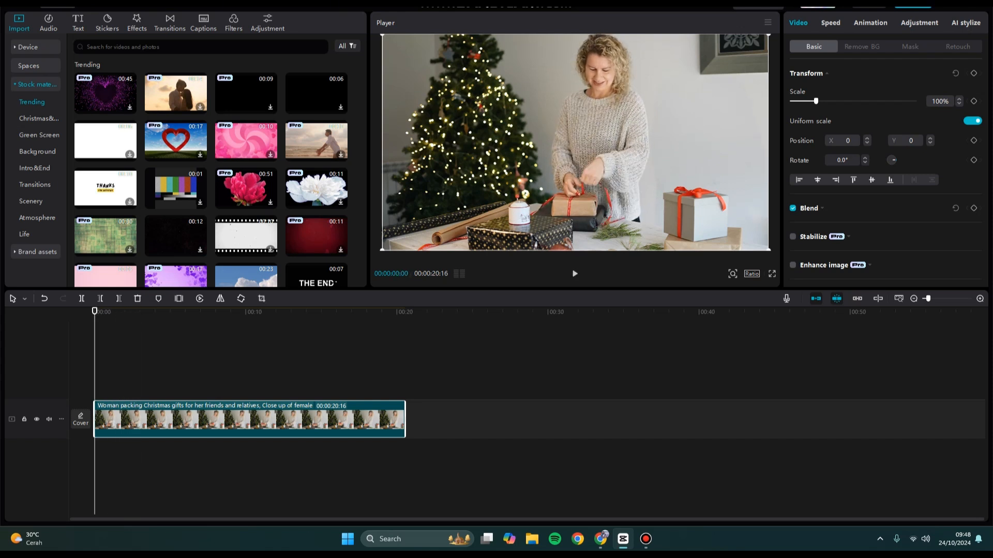
pyautogui.click(120, 312)
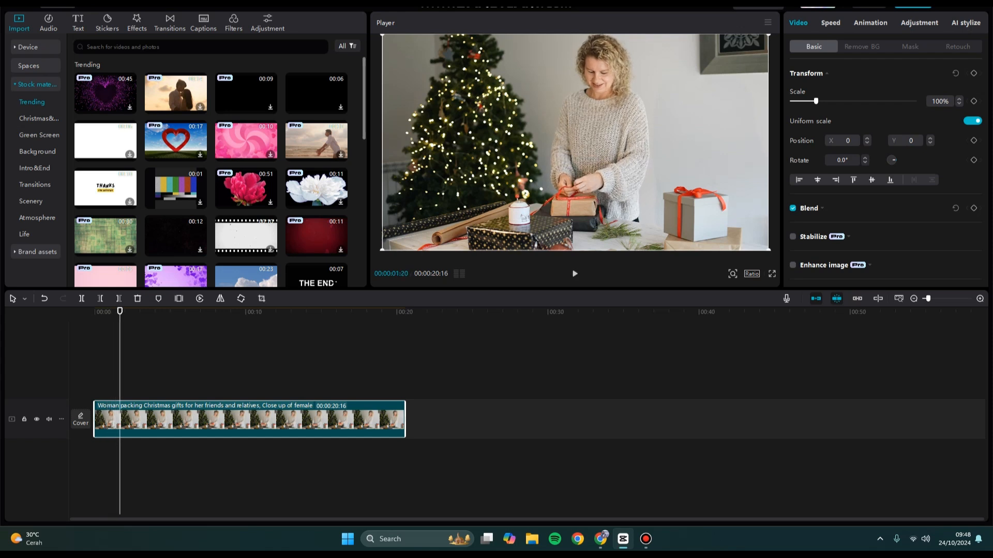
pyautogui.click(95, 312)
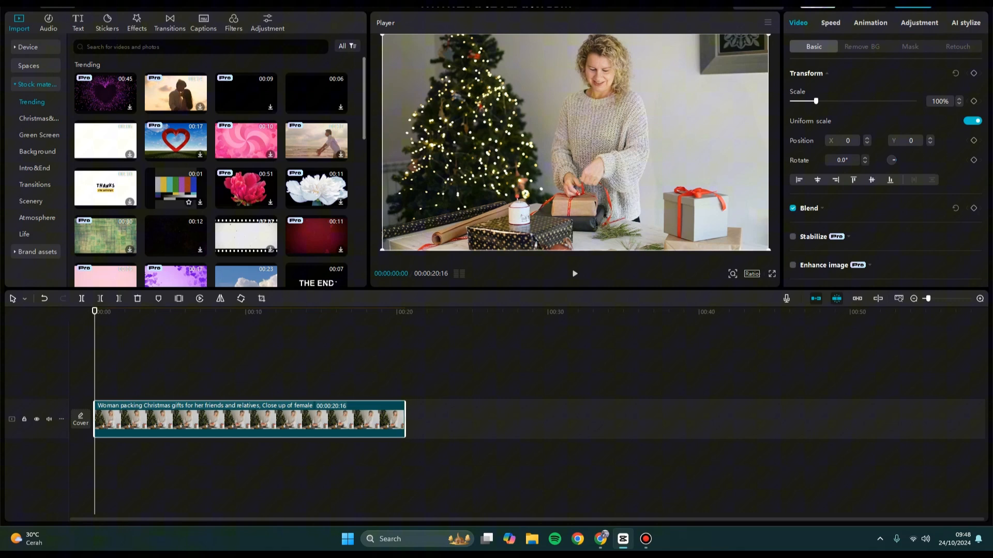
# Browse stock materials past Transitions into the Atmosphere category to find the neon heart clip.
pyautogui.scroll(-3)
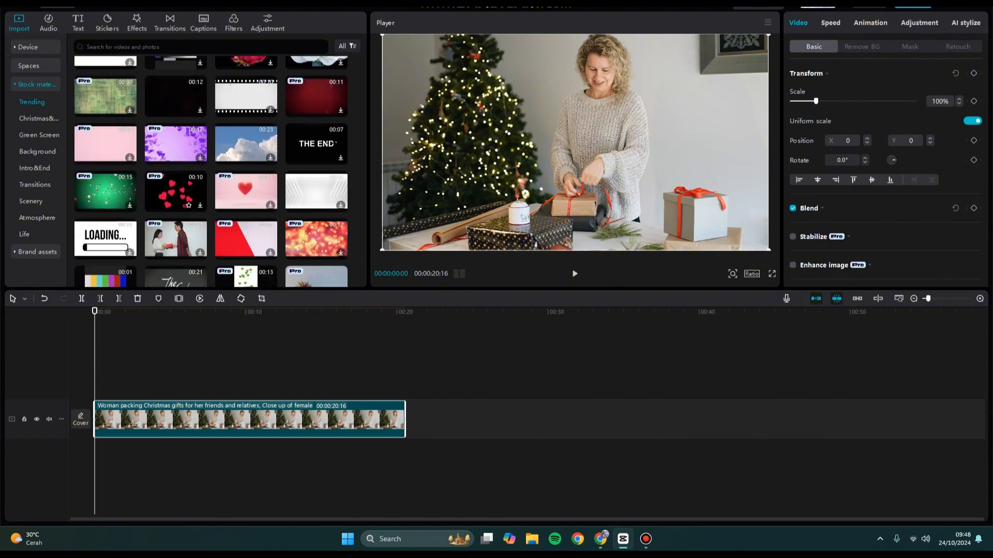
pyautogui.scroll(-3)
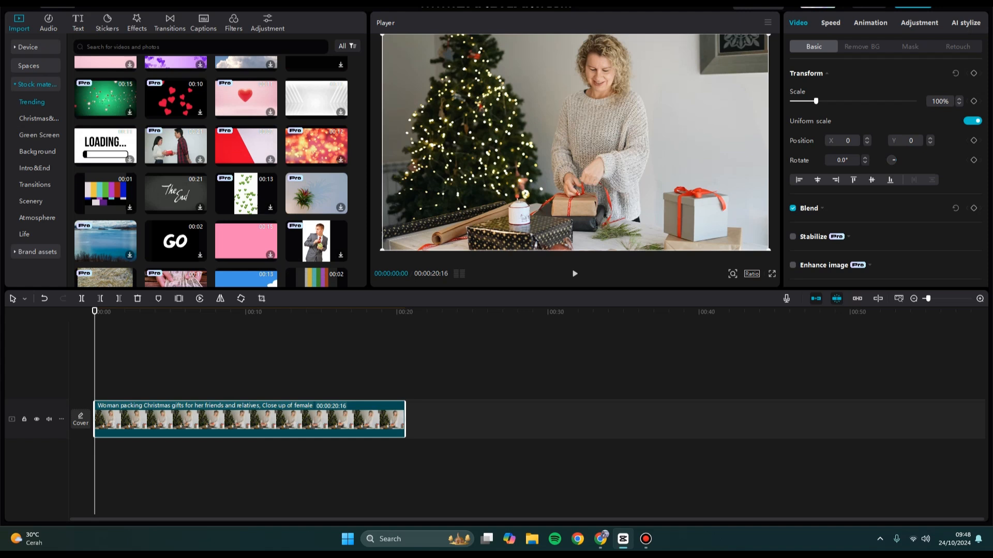
pyautogui.click(34, 168)
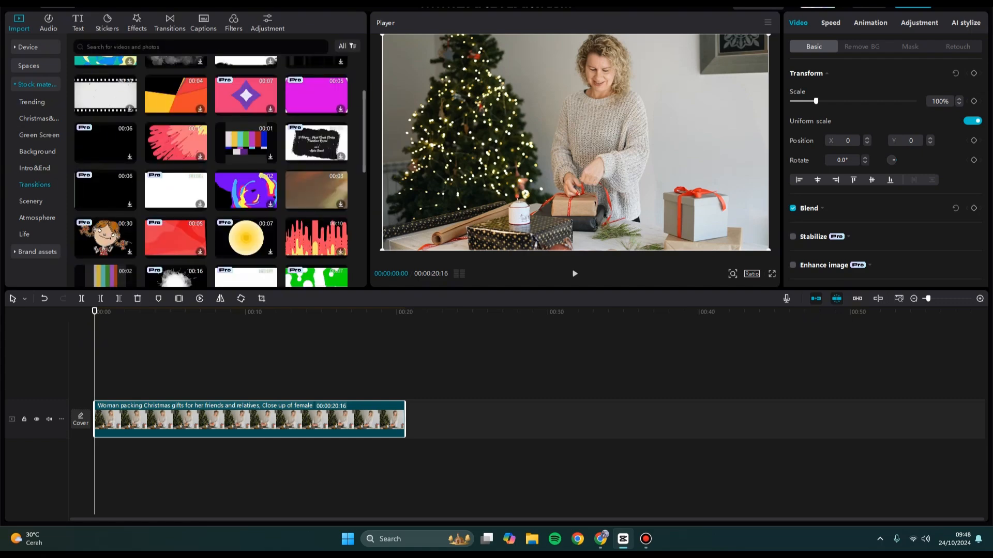
pyautogui.scroll(-3)
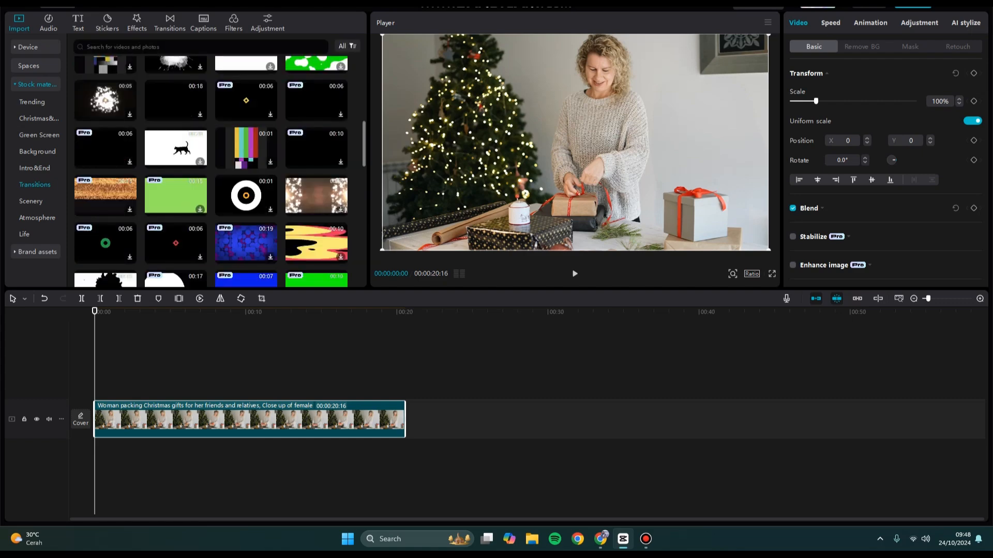
pyautogui.click(36, 218)
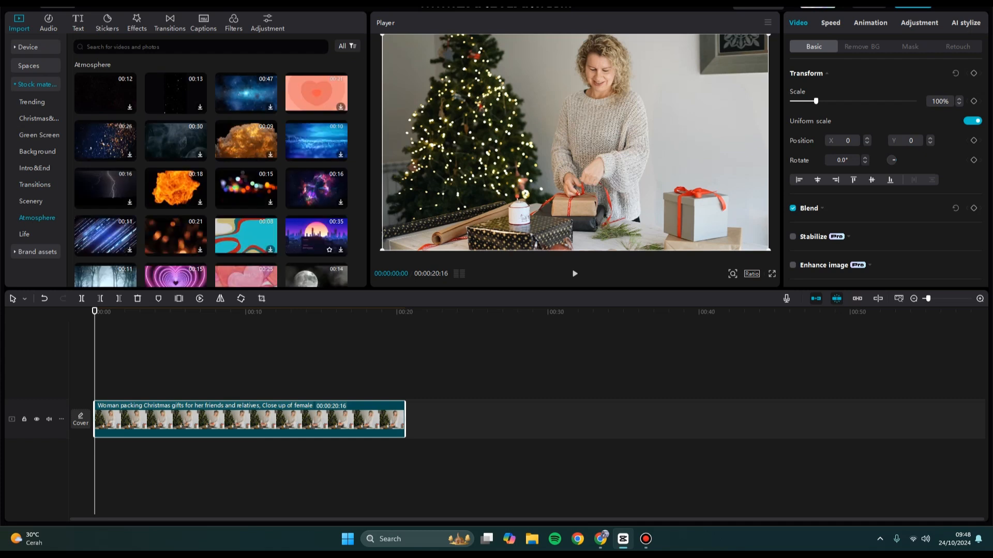
pyautogui.scroll(-3)
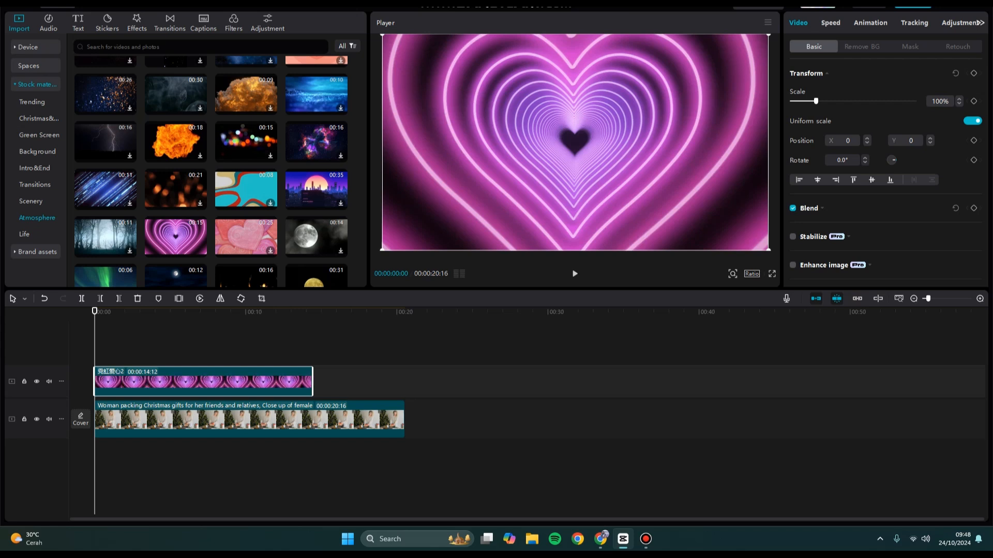
# Move the playhead to about 3 seconds and select the neon heart overlay clip.
pyautogui.click(145, 312)
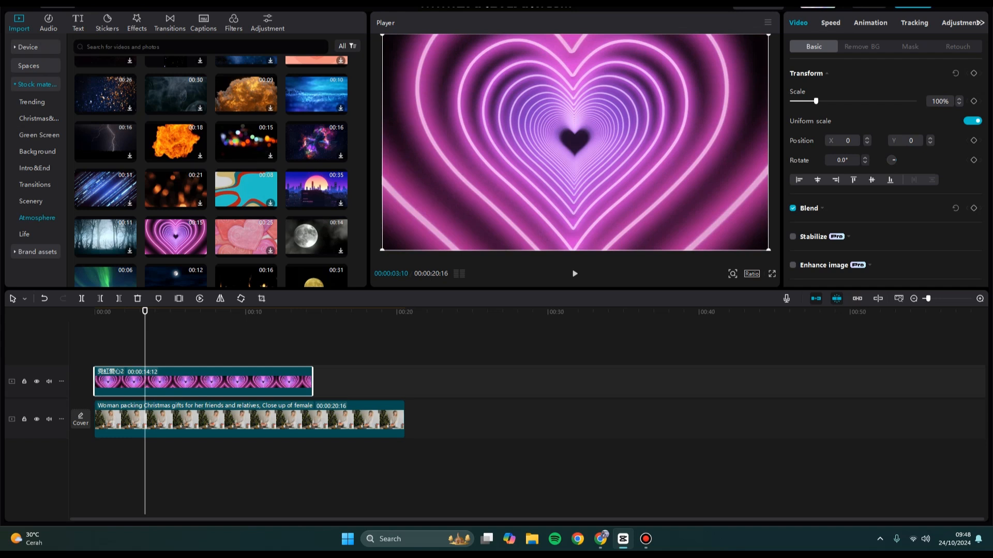
pyautogui.click(247, 420)
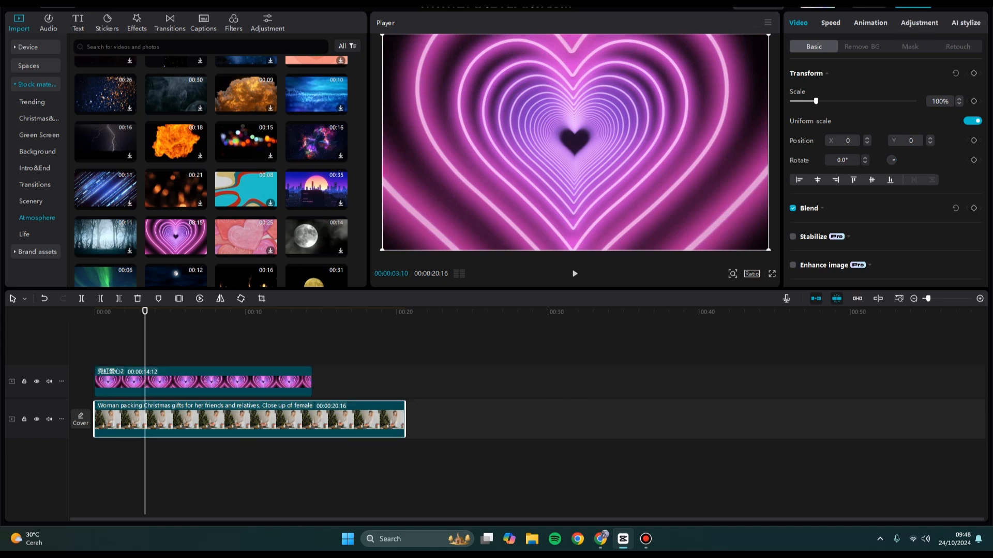
pyautogui.click(203, 382)
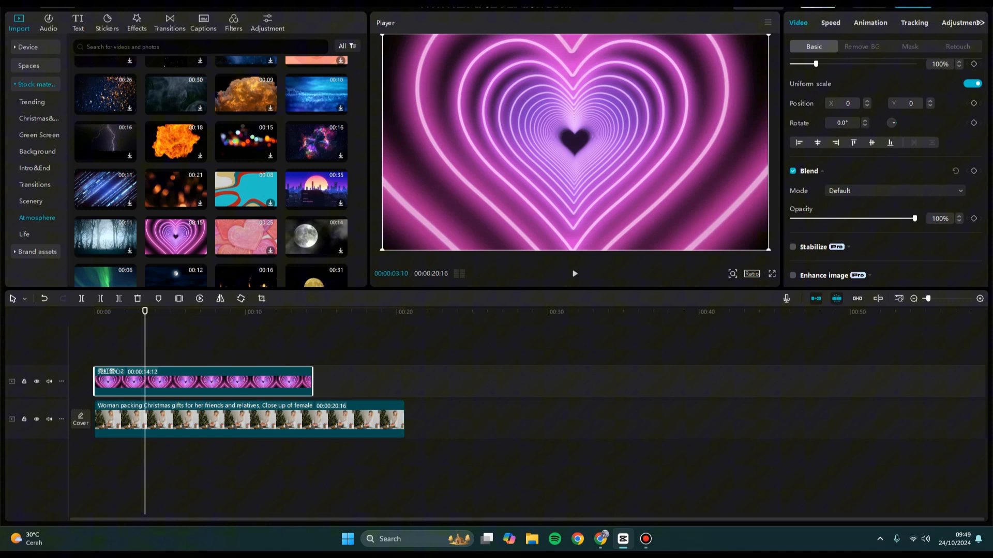
# Fade the heart overlay's Blend opacity through about 37% down to 16%, then play the preview.
pyautogui.click(894, 191)
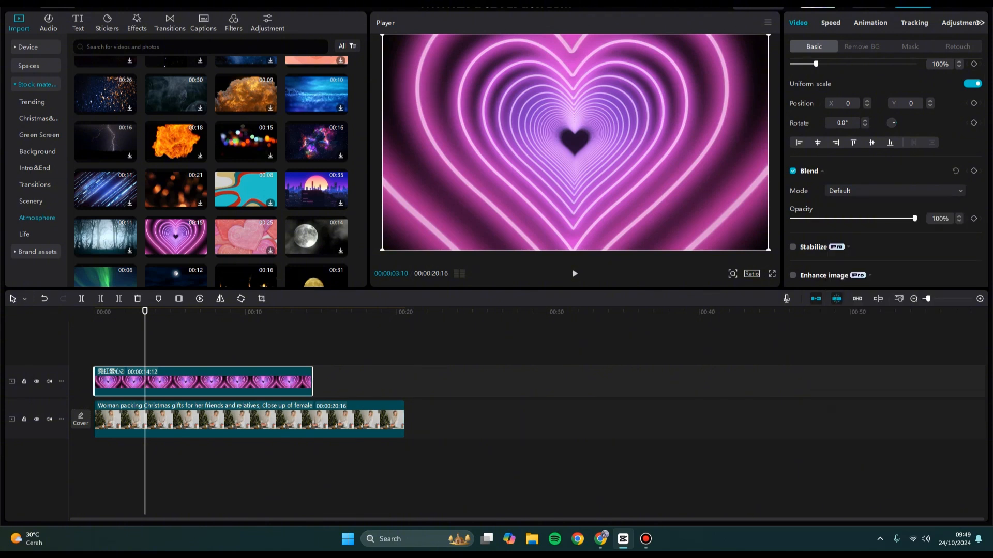
pyautogui.moveTo(914, 218); pyautogui.dragTo(900, 217)
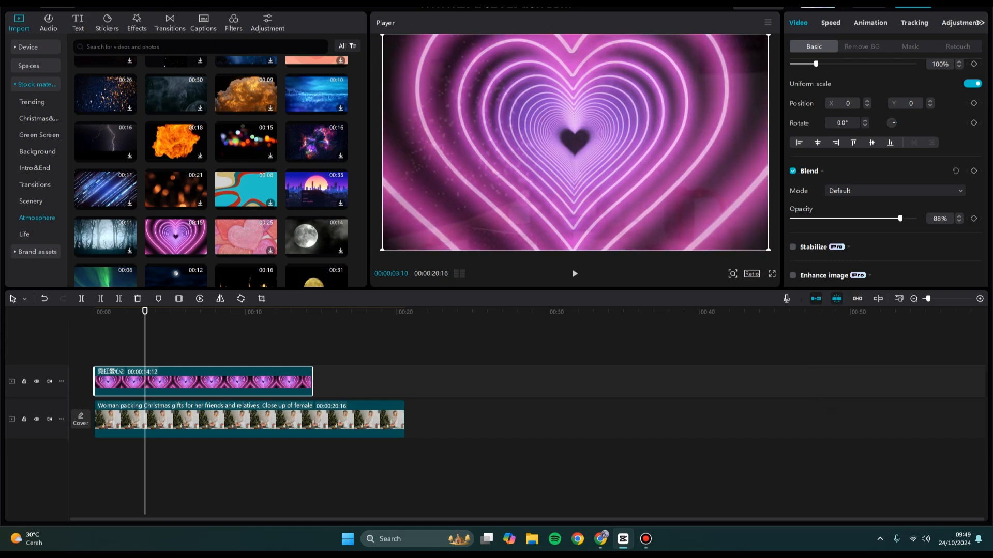
pyautogui.moveTo(899, 218); pyautogui.dragTo(836, 218)
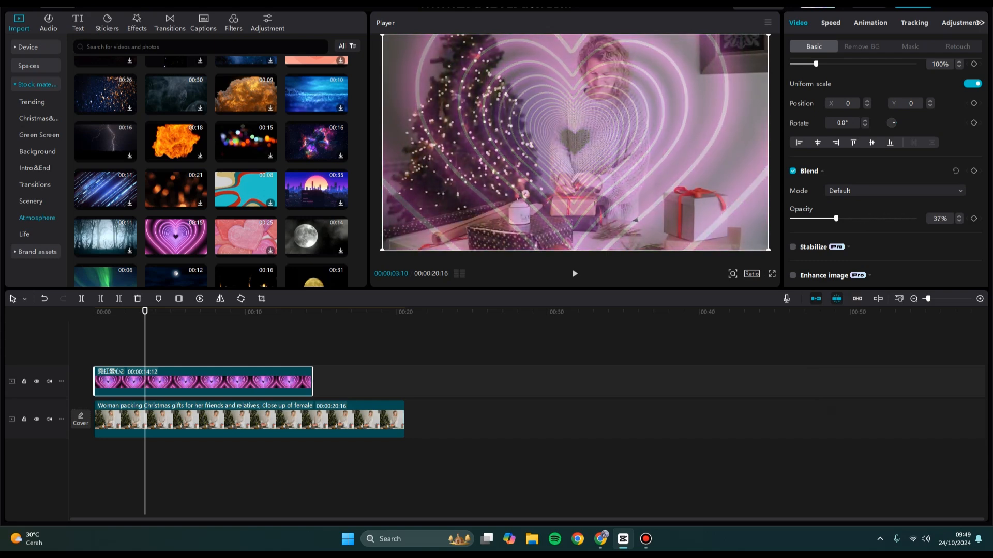
pyautogui.moveTo(836, 218); pyautogui.dragTo(821, 218)
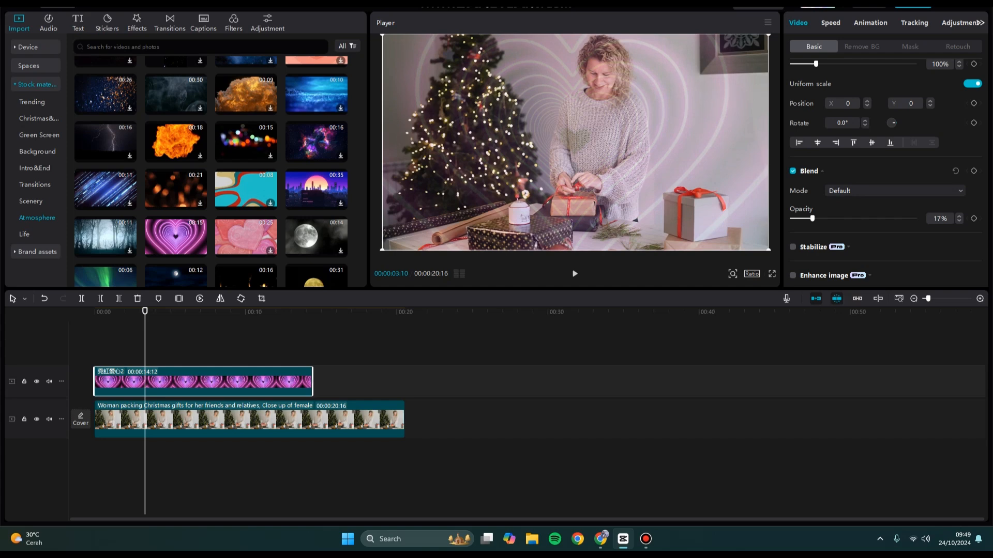
pyautogui.moveTo(817, 217); pyautogui.dragTo(813, 217)
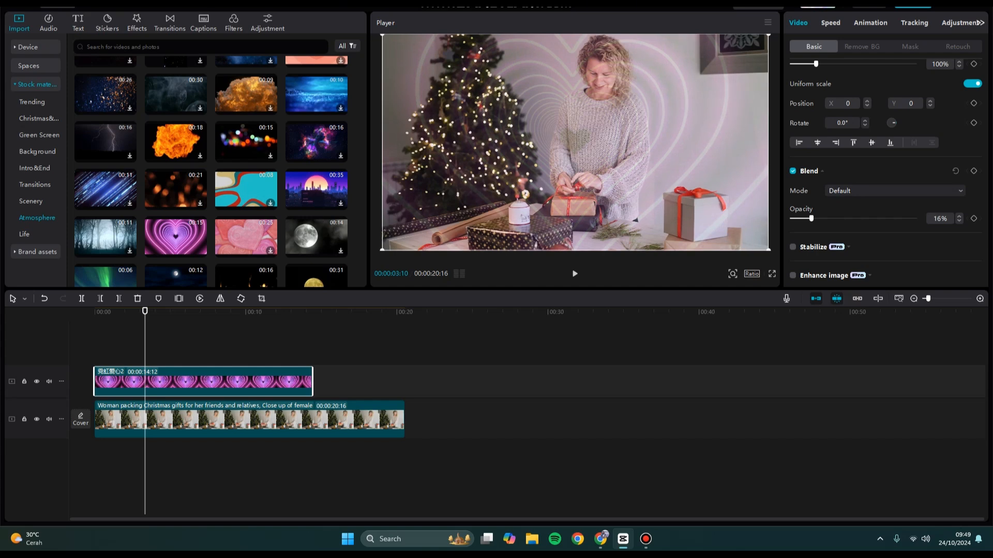
pyautogui.click(574, 274)
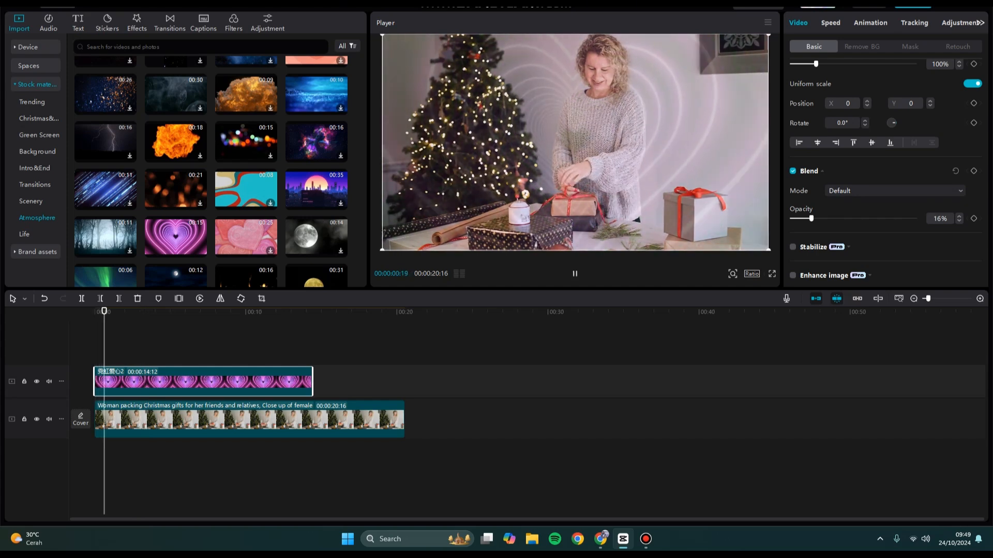